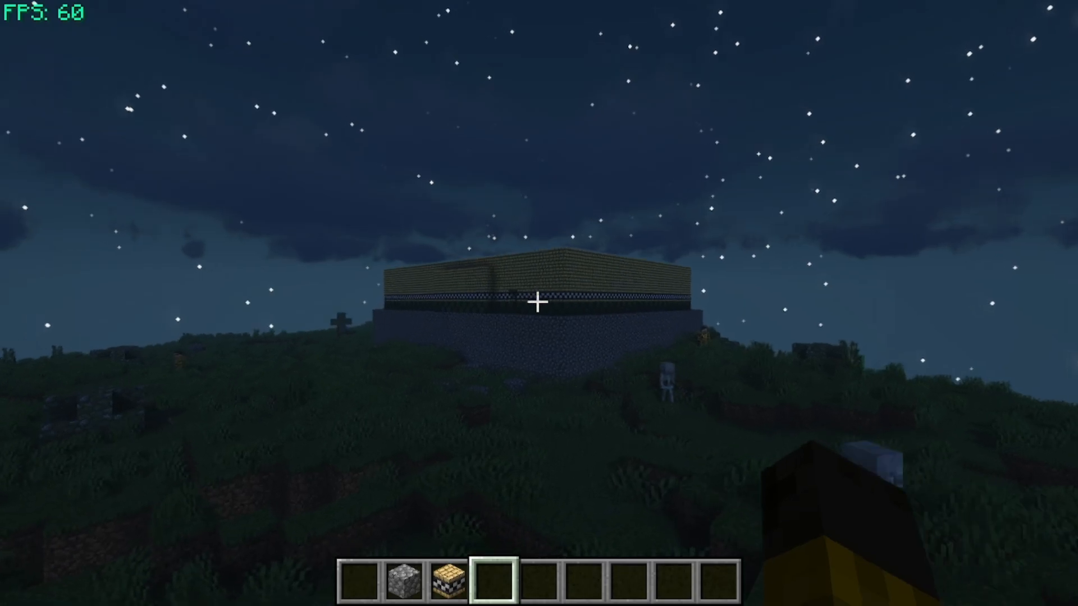
pyautogui.moveTo(539, 303)
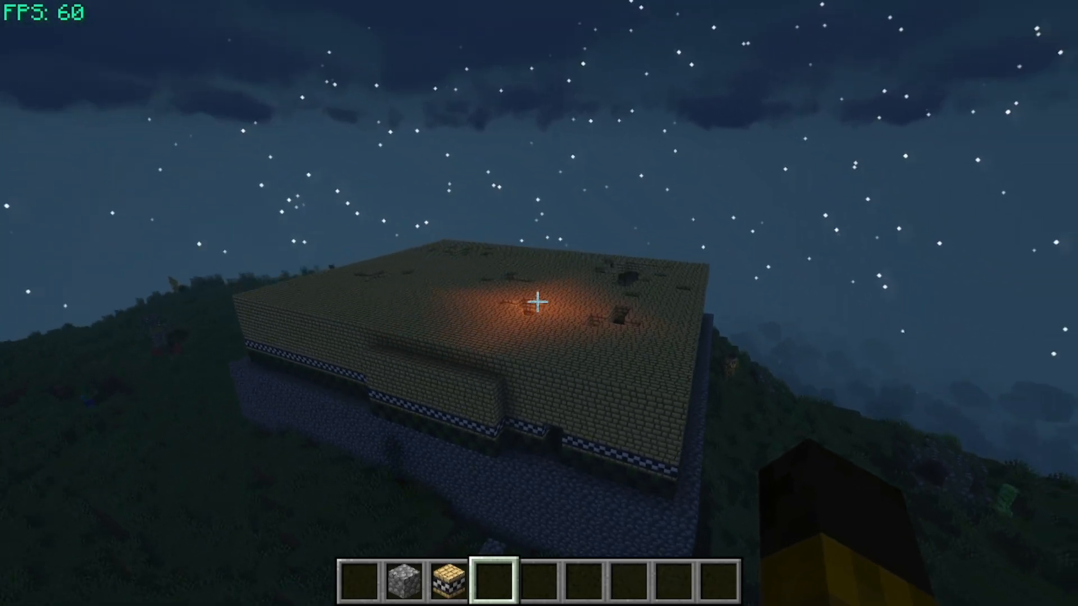
pyautogui.moveTo(539, 303)
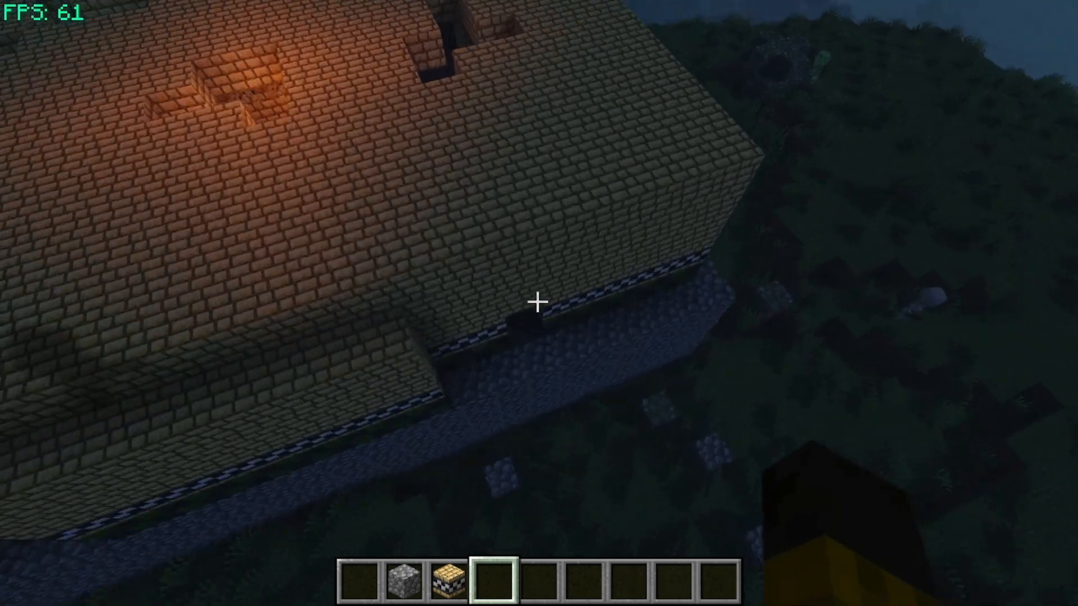
pyautogui.moveTo(539, 301)
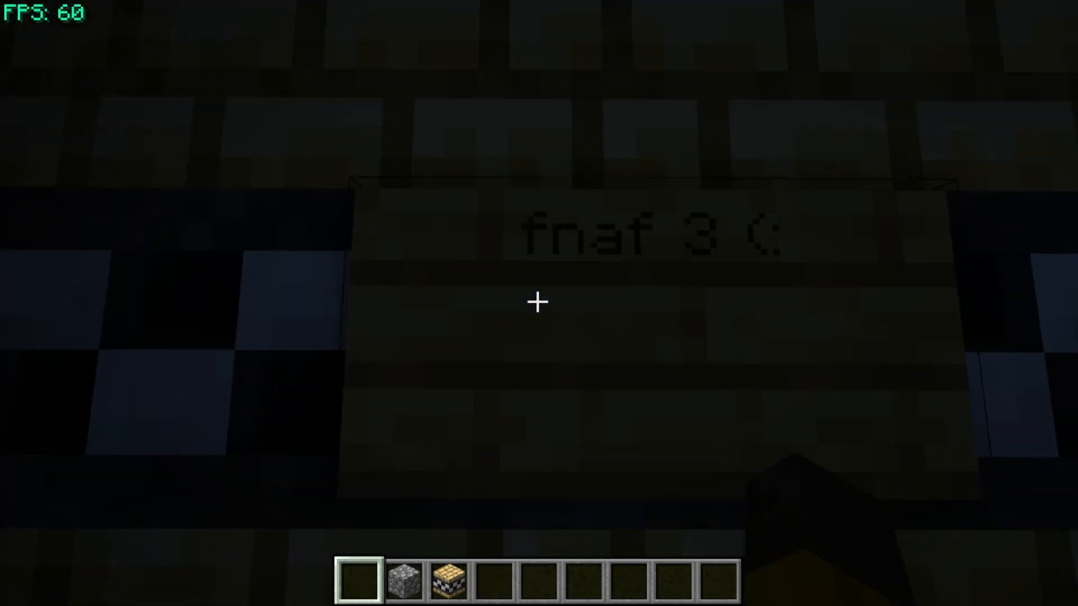
pyautogui.moveTo(539, 303)
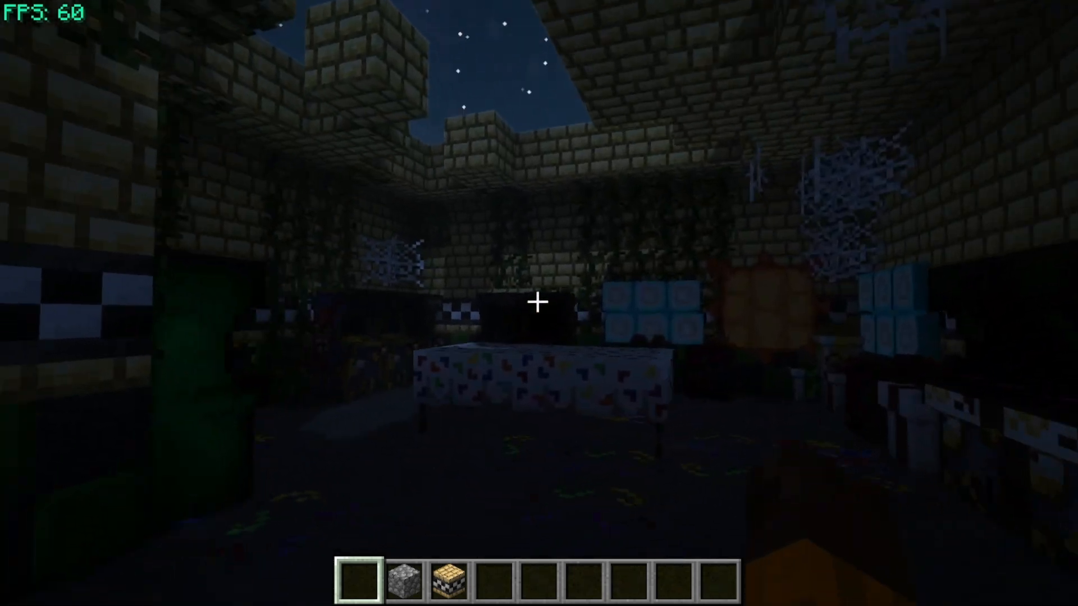
pyautogui.moveTo(539, 302)
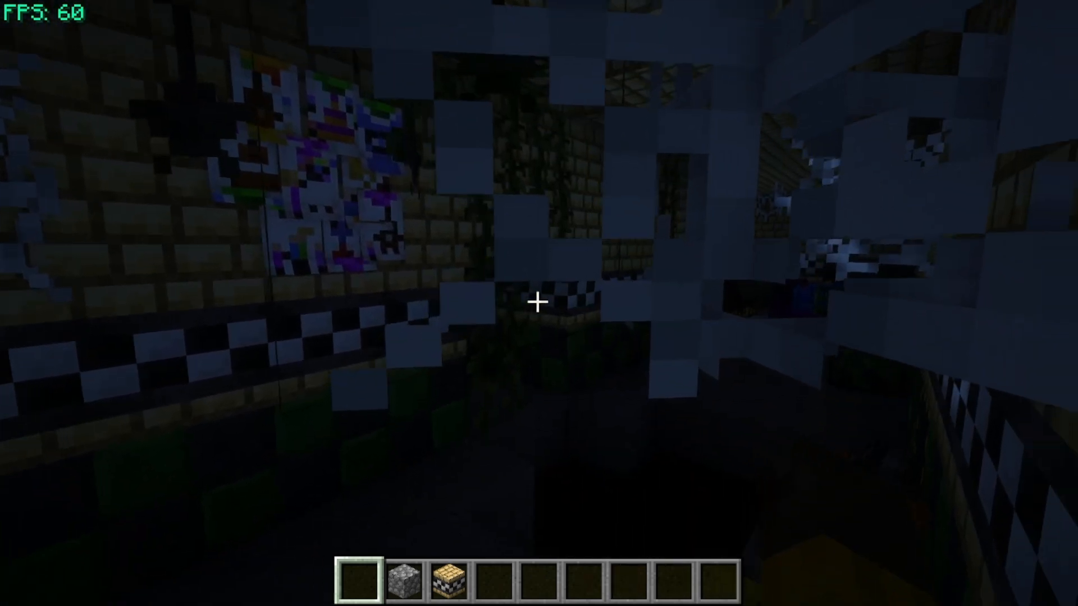
pyautogui.moveTo(539, 303)
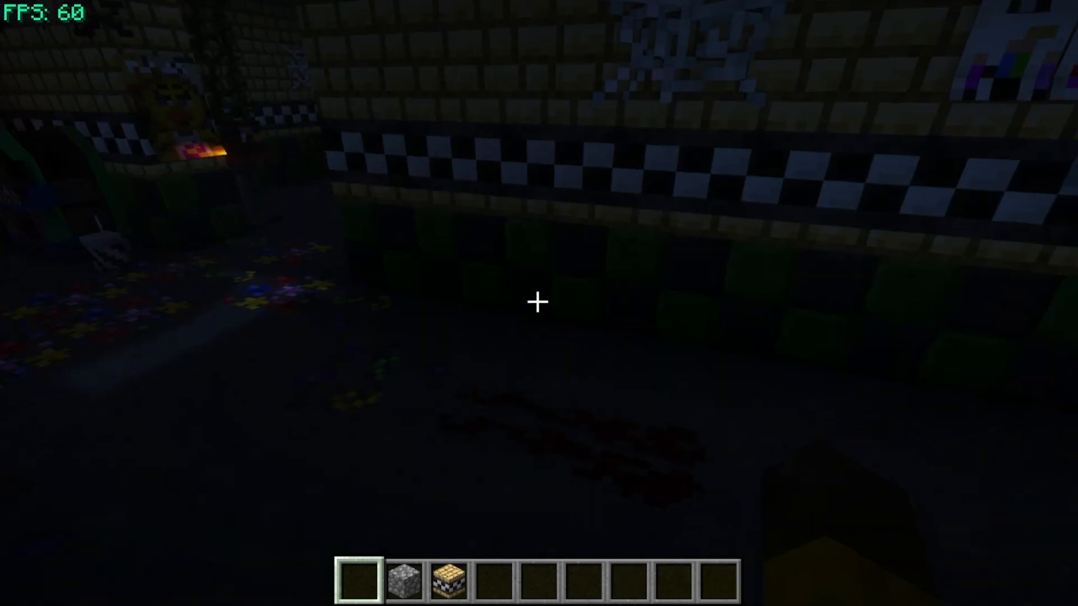
pyautogui.moveTo(540, 303)
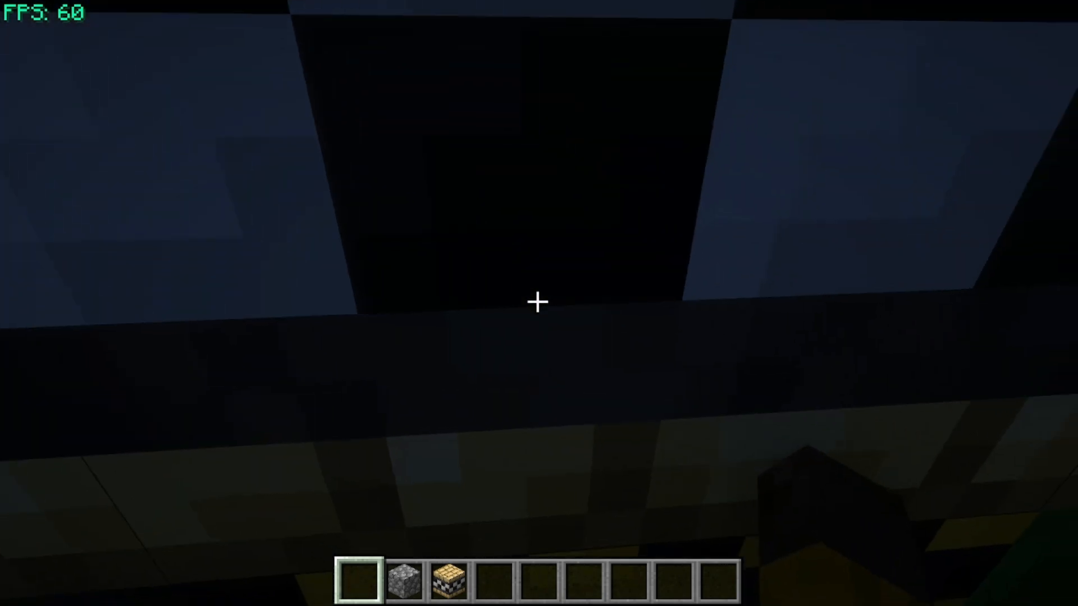
pyautogui.moveTo(539, 302)
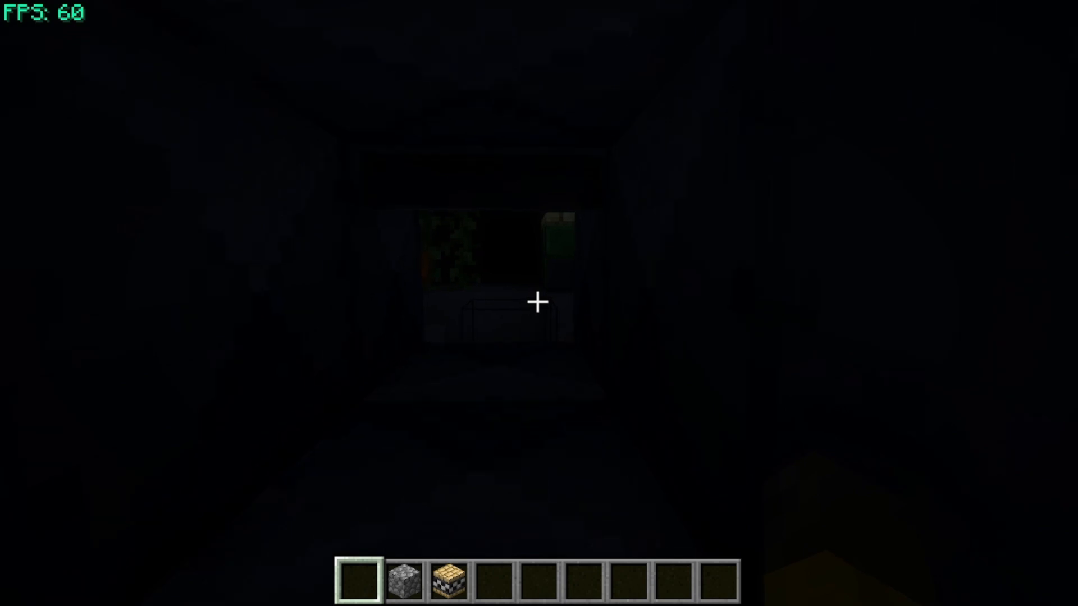
pyautogui.moveTo(538, 303)
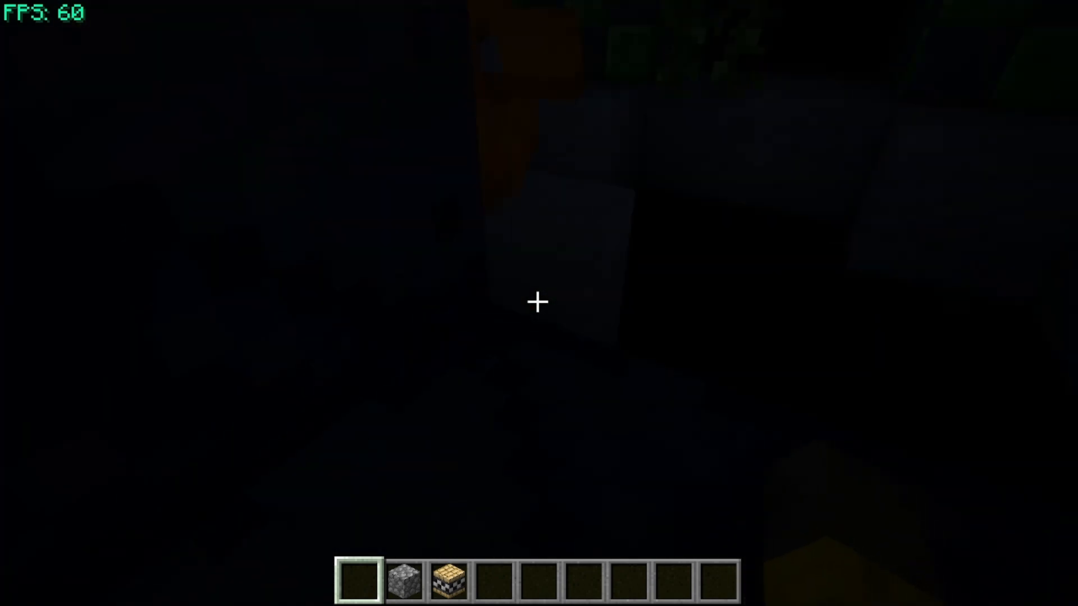
pyautogui.moveTo(538, 301)
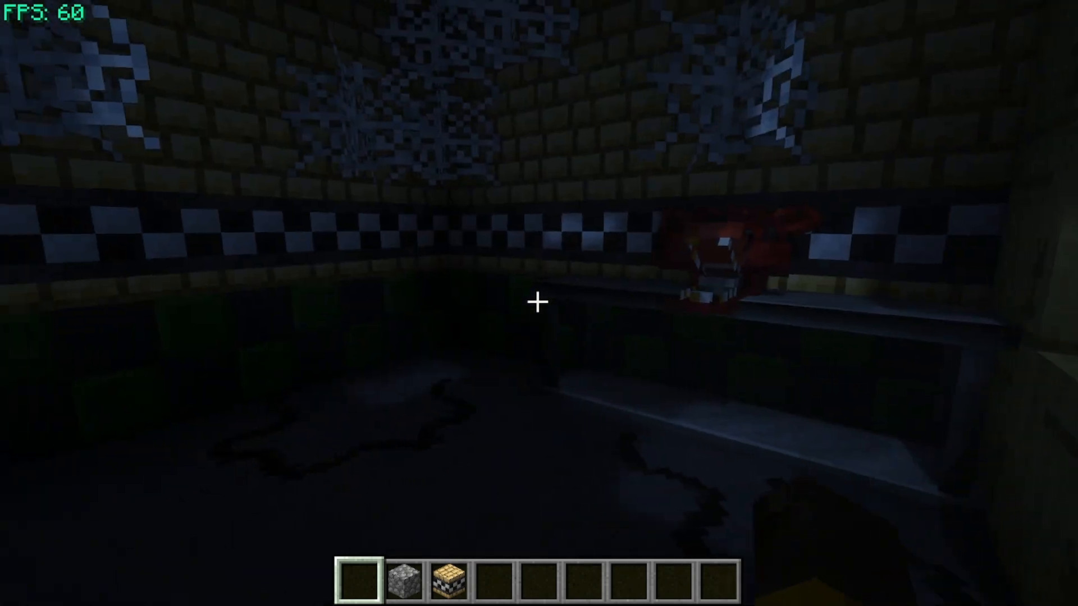
pyautogui.moveTo(539, 302)
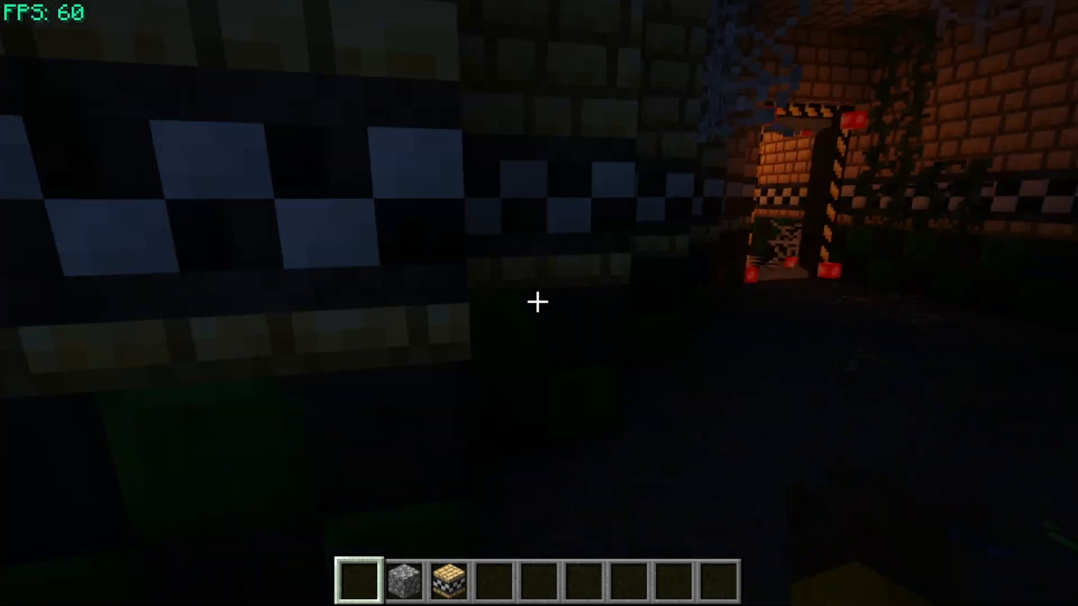
pyautogui.moveTo(537, 302)
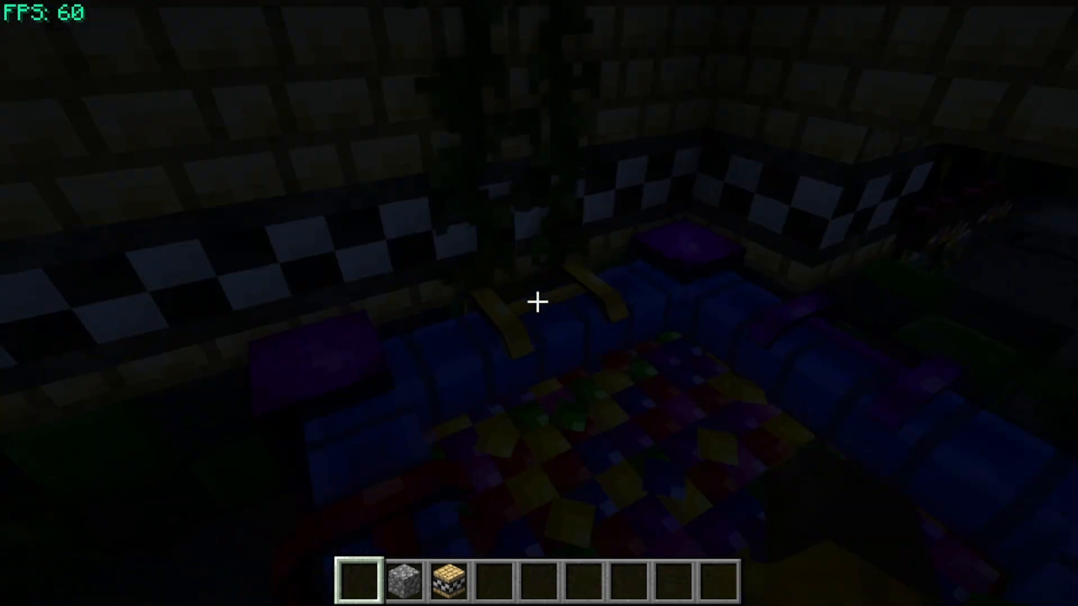
pyautogui.moveTo(539, 304)
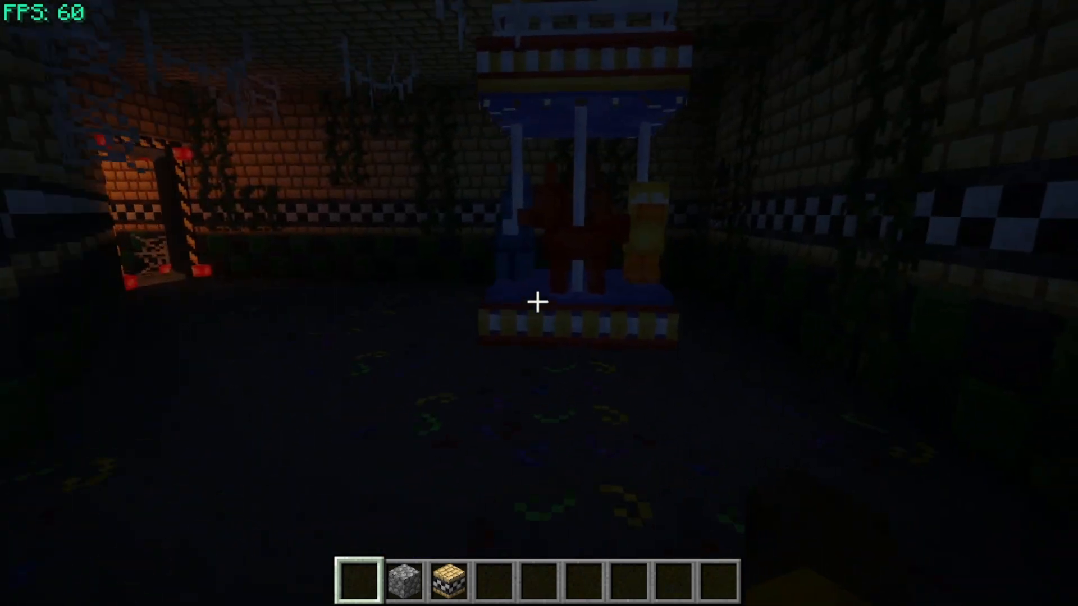
pyautogui.moveTo(539, 303)
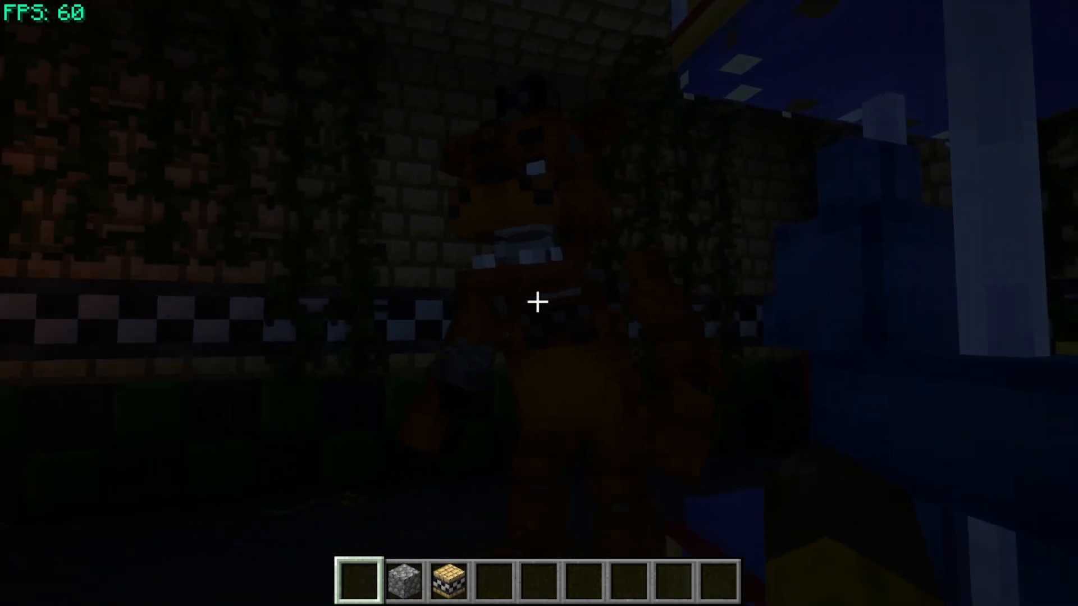
# - Grab an item from the creative item catalogue before touring the office and barred rooms
pyautogui.press('e')
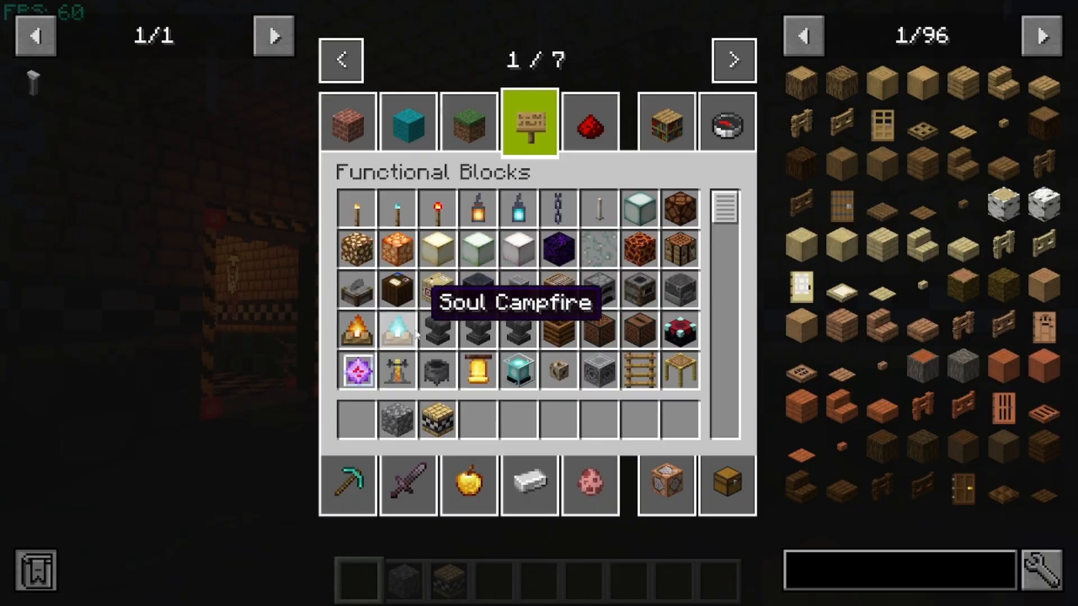
pyautogui.press('Escape')
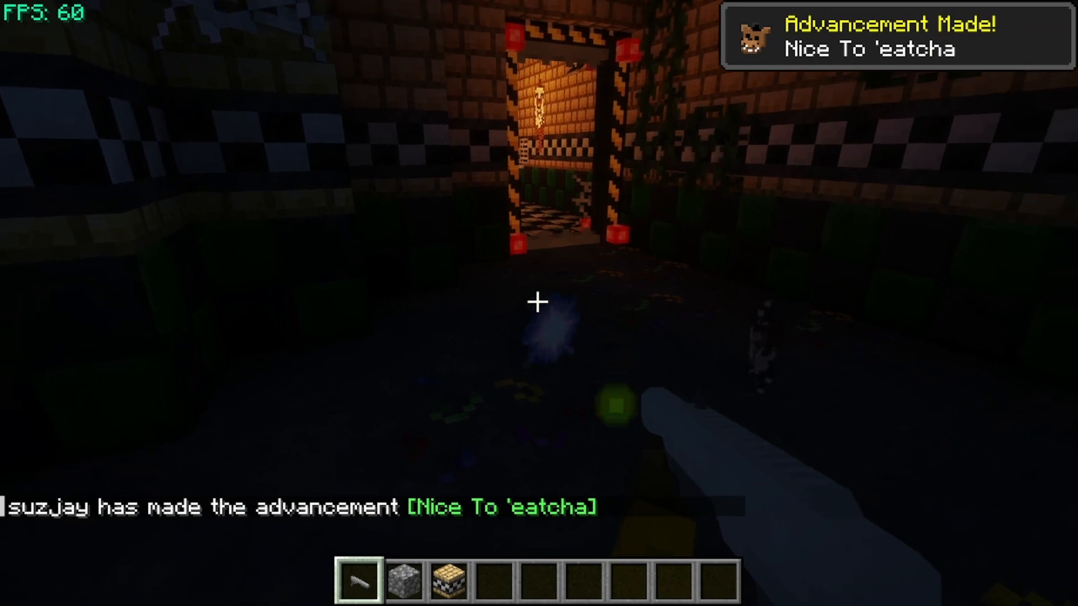
pyautogui.press('e')
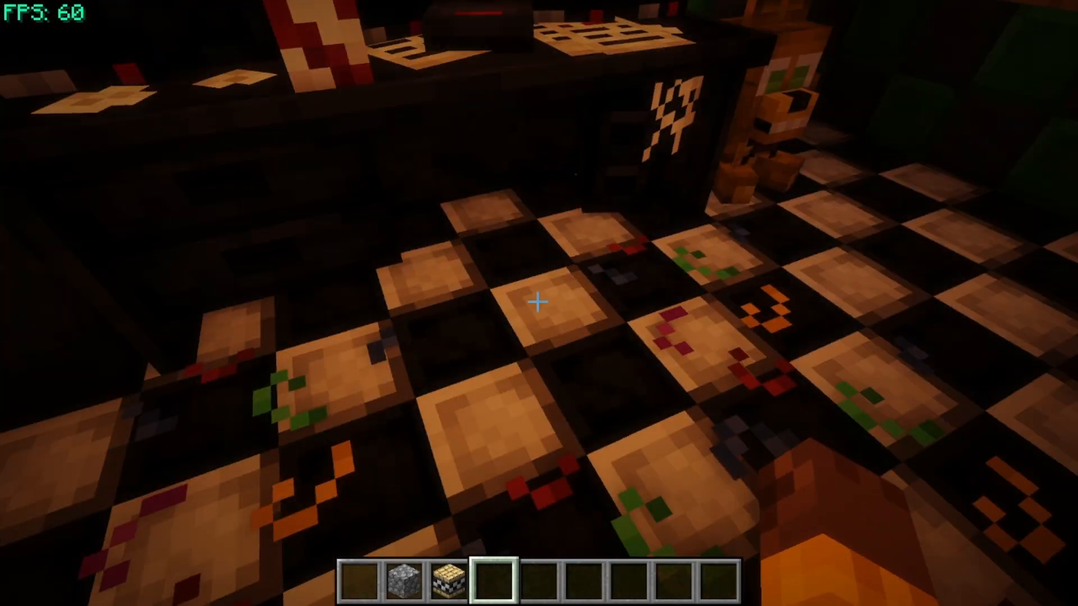
pyautogui.moveTo(539, 303)
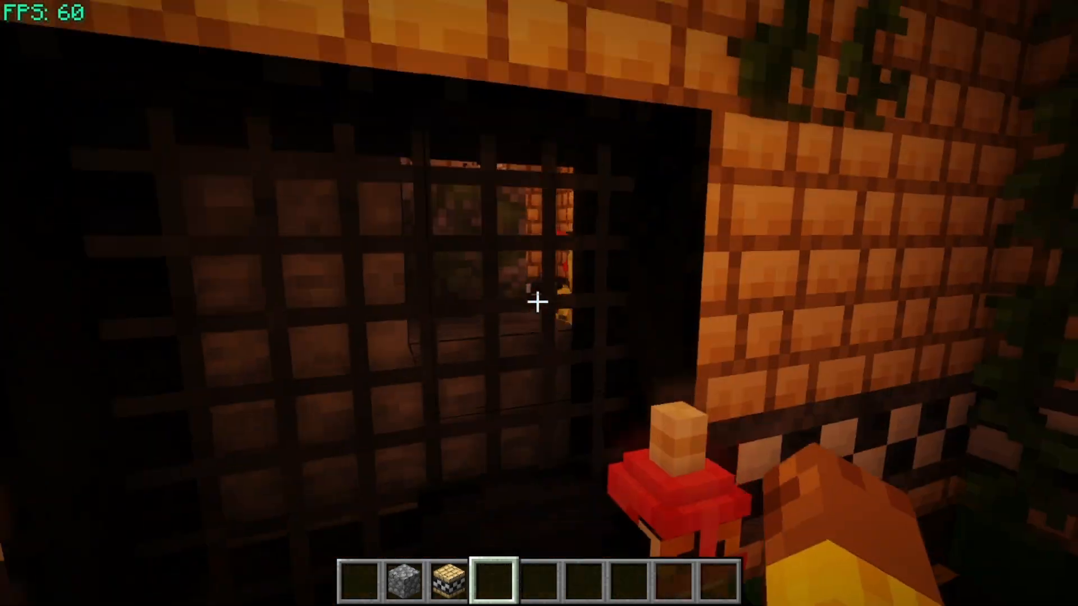
pyautogui.moveTo(539, 303)
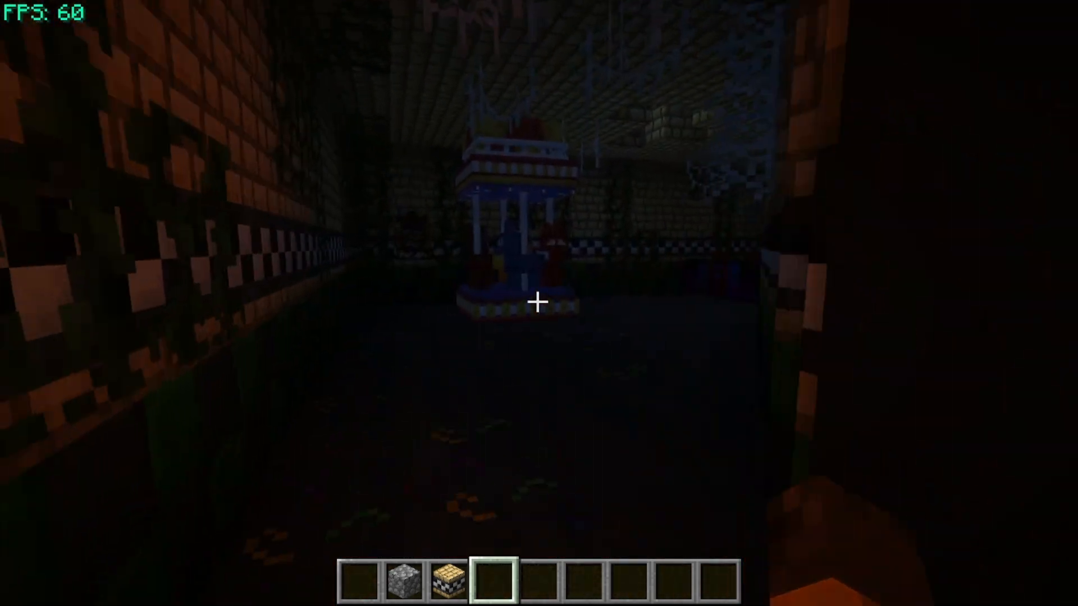
pyautogui.moveTo(539, 304)
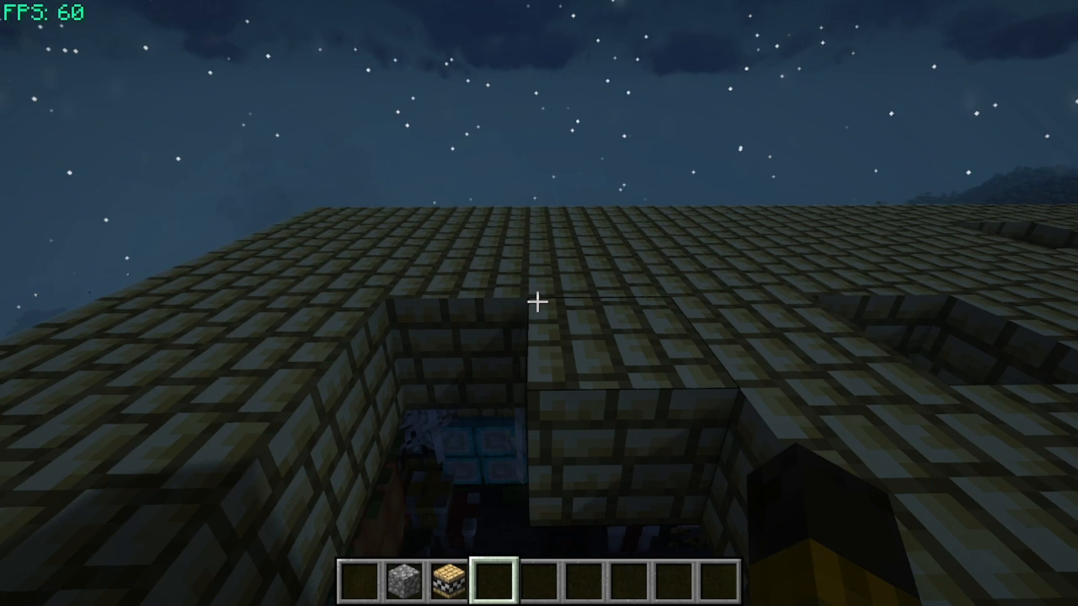
pyautogui.moveTo(539, 302)
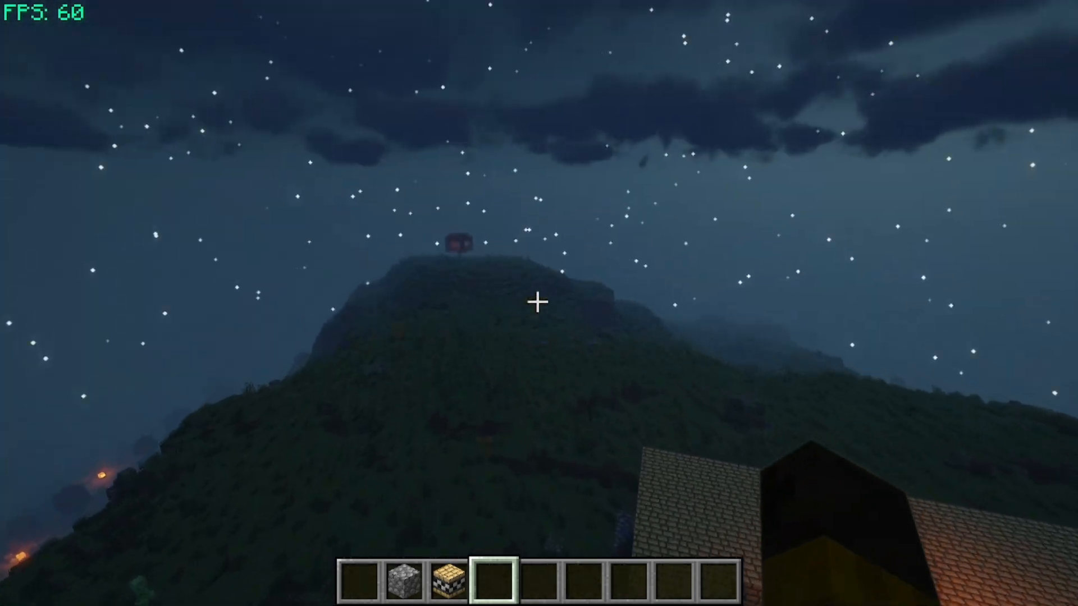
pyautogui.moveTo(539, 303)
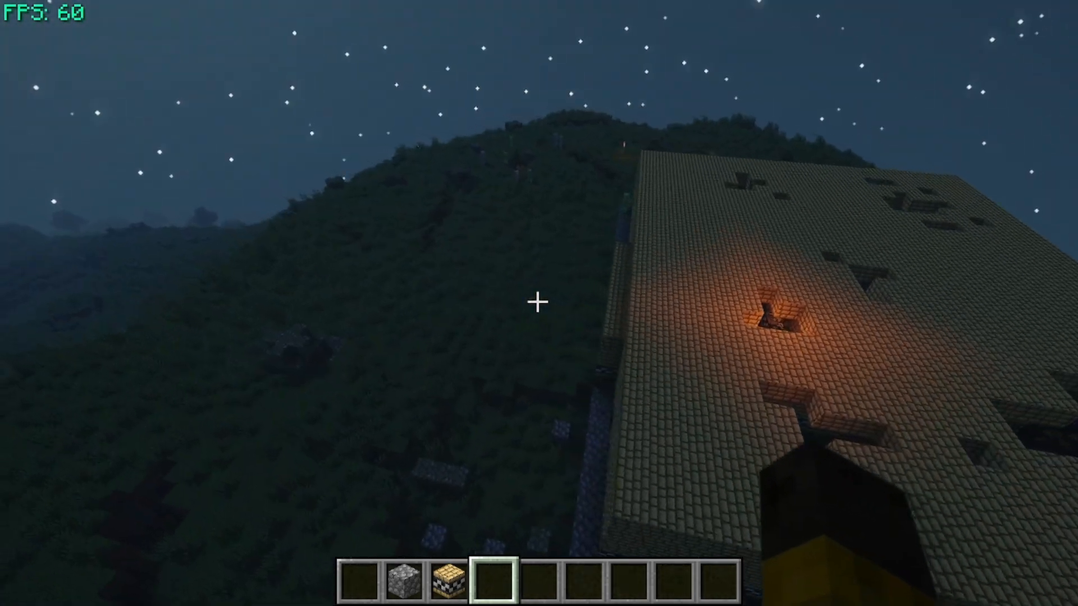
pyautogui.moveTo(539, 303)
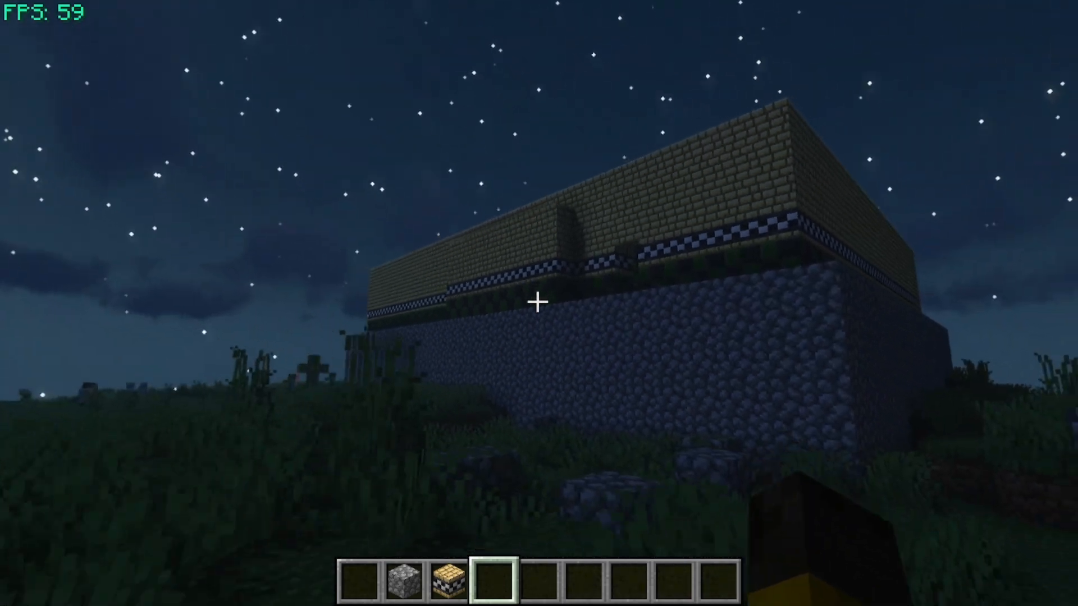